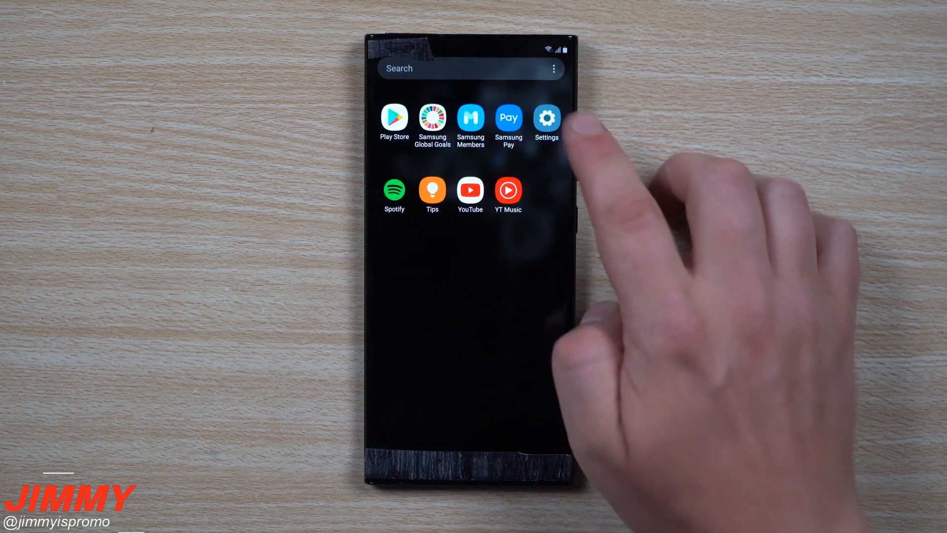
- Reach Software information in Settings, showing One UI version 2.5 and Android version 10
{"action": "left_click", "coordinate": [546, 117]}
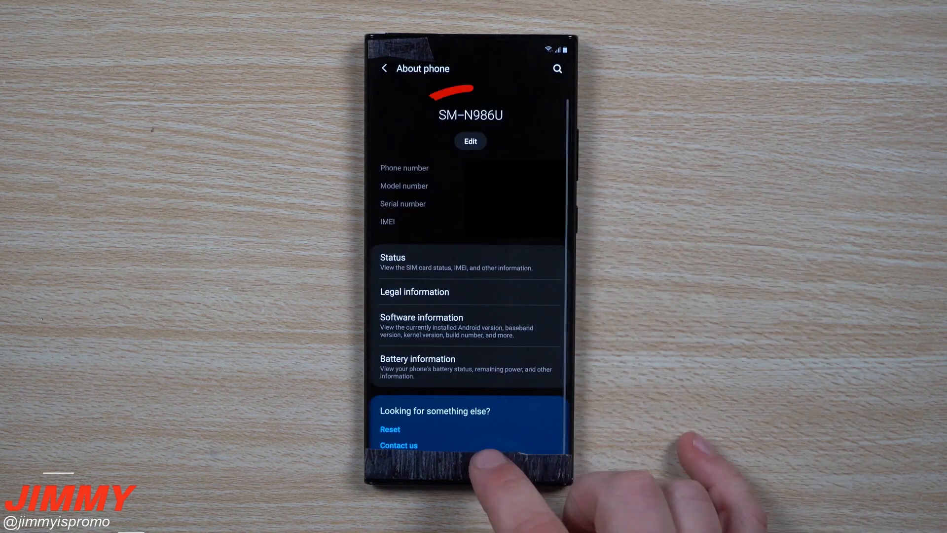
{"action": "left_click", "coordinate": [421, 316]}
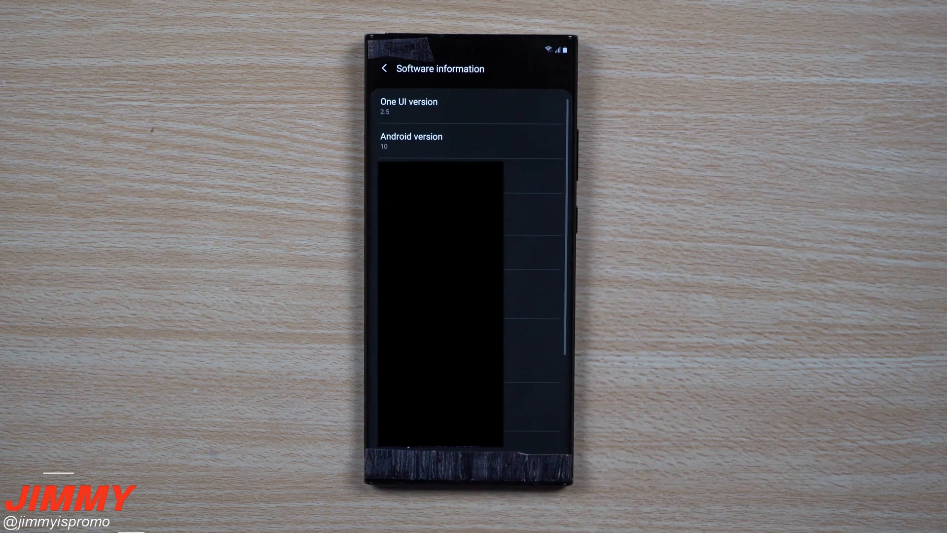